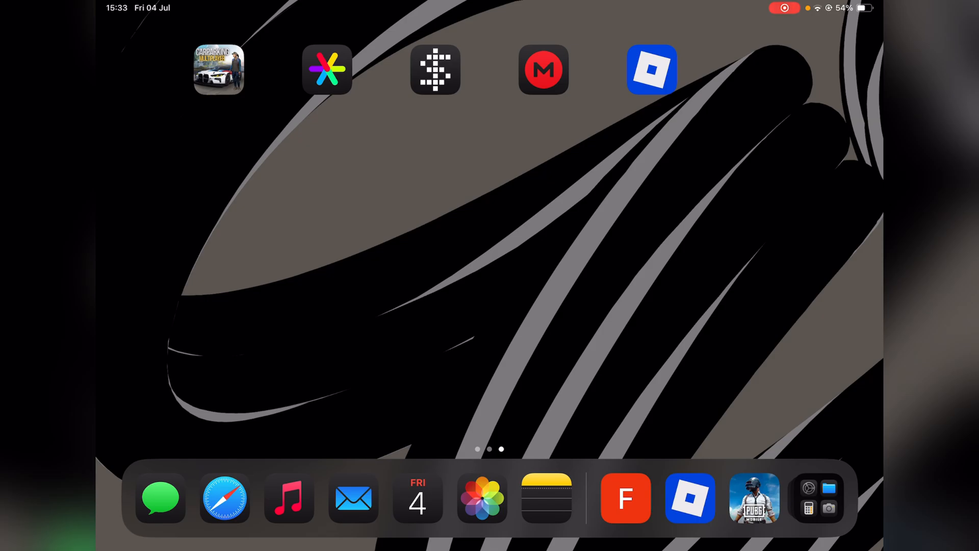
Launch Flekstore from the Dock, landing on its Updates catalogue.
{"action": "left_click", "coordinate": [652, 69]}
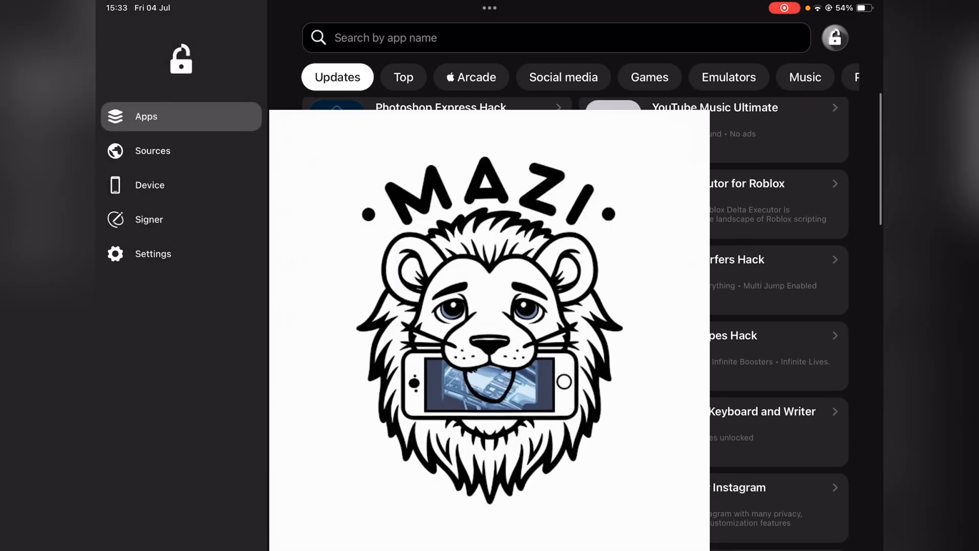
Scroll the Updates list down toward the Delta Executor for Roblox entry.
{"action": "scroll", "scroll_direction": "down", "scroll_amount": 3}
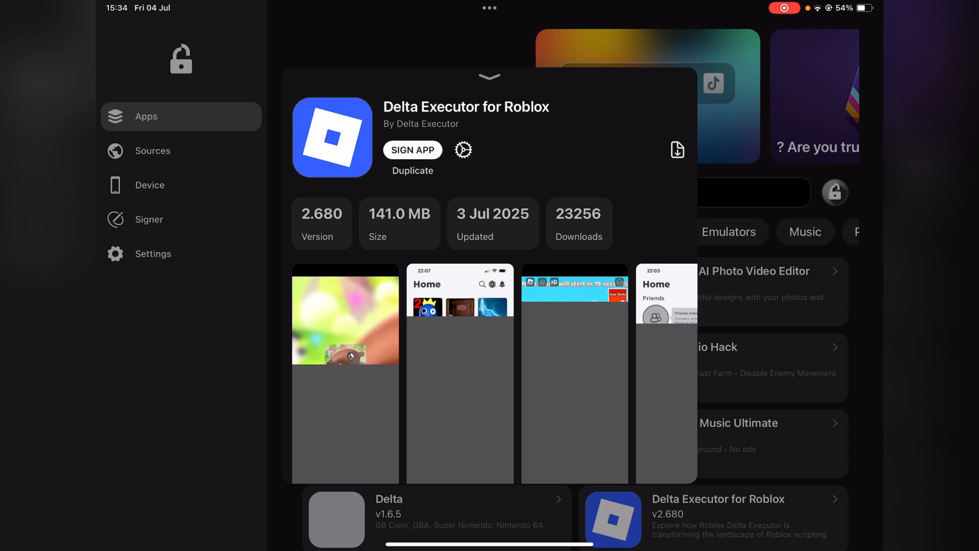
{"action": "left_click", "coordinate": [411, 150]}
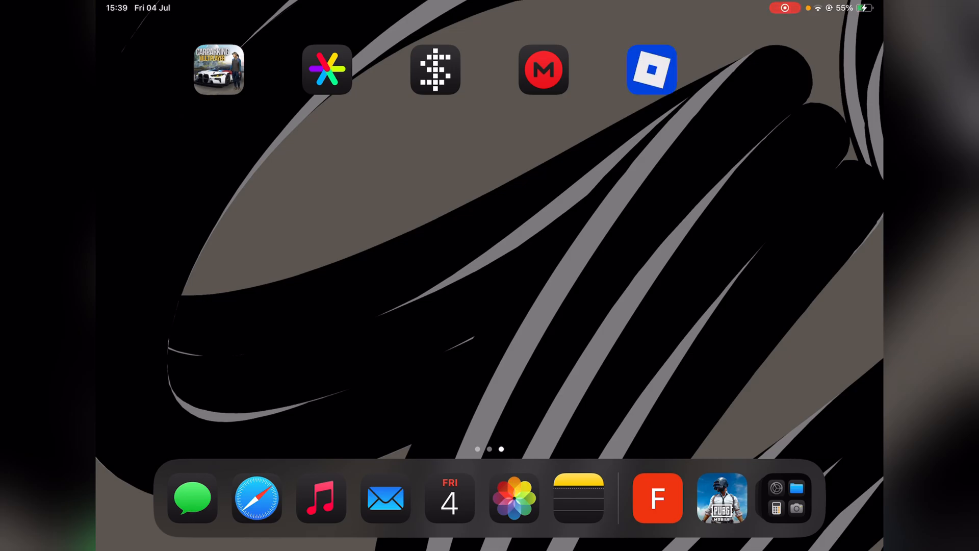
Launch the newly installed Delta Executor from the Home Screen top row.
{"action": "left_click", "coordinate": [652, 70]}
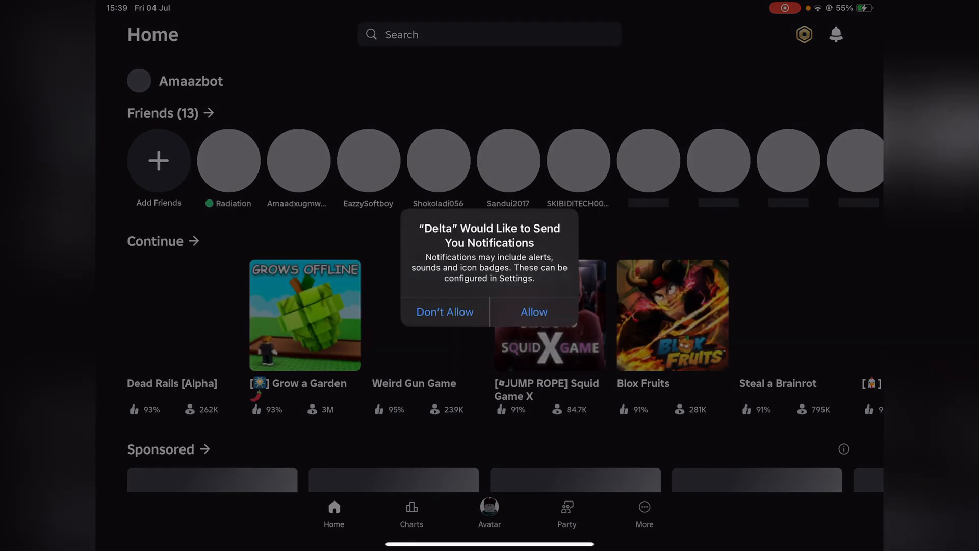
Decline notifications with Don't Allow and open the Grow a Garden page from the Home feed.
{"action": "left_click", "coordinate": [532, 312]}
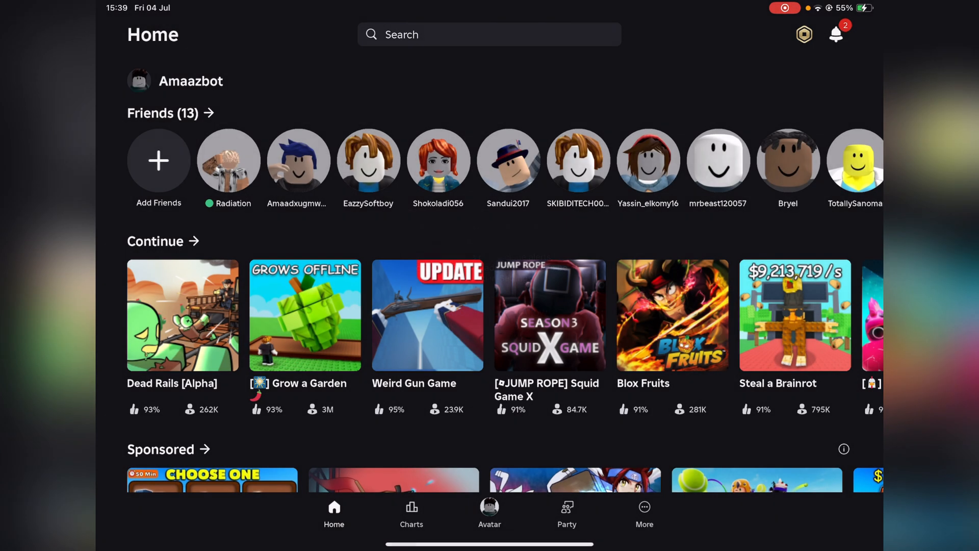
{"action": "scroll", "scroll_direction": "down", "scroll_amount": 3}
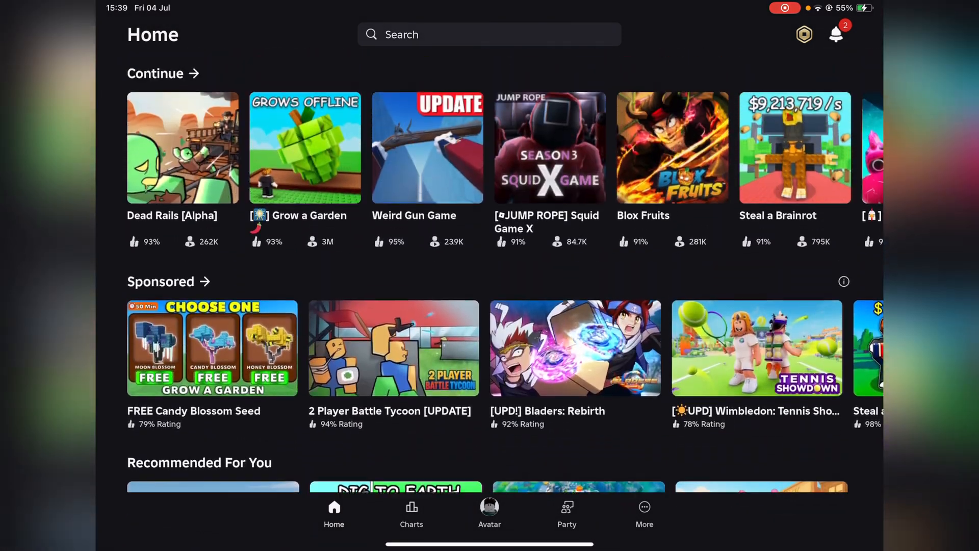
{"action": "left_click", "coordinate": [305, 147]}
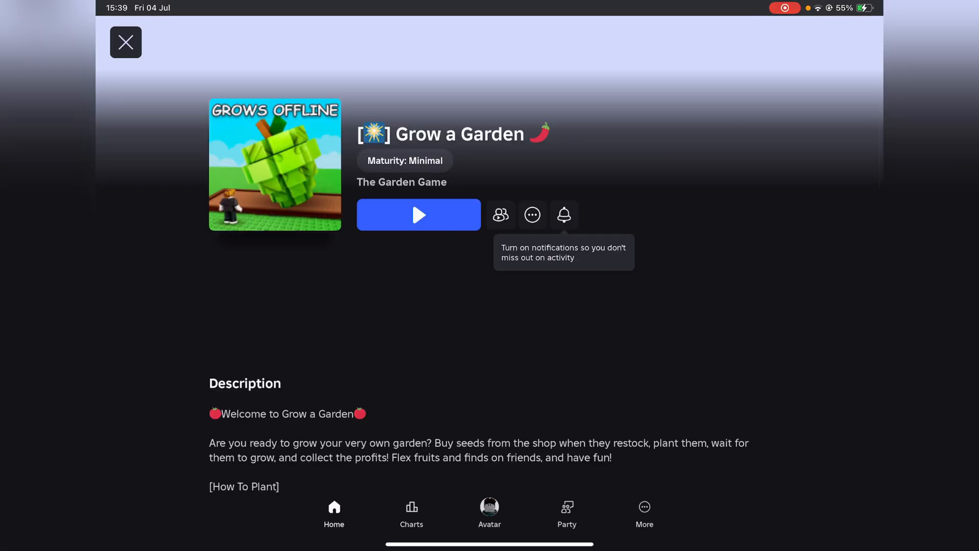
Start Grow a Garden via Play and hide the chat panel while it loads.
{"action": "left_click", "coordinate": [418, 214]}
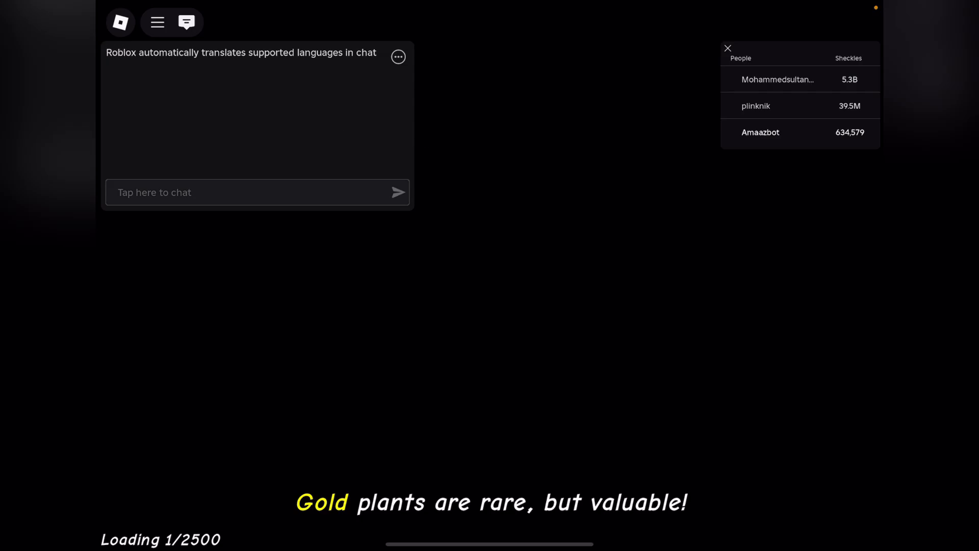
{"action": "left_click", "coordinate": [186, 22]}
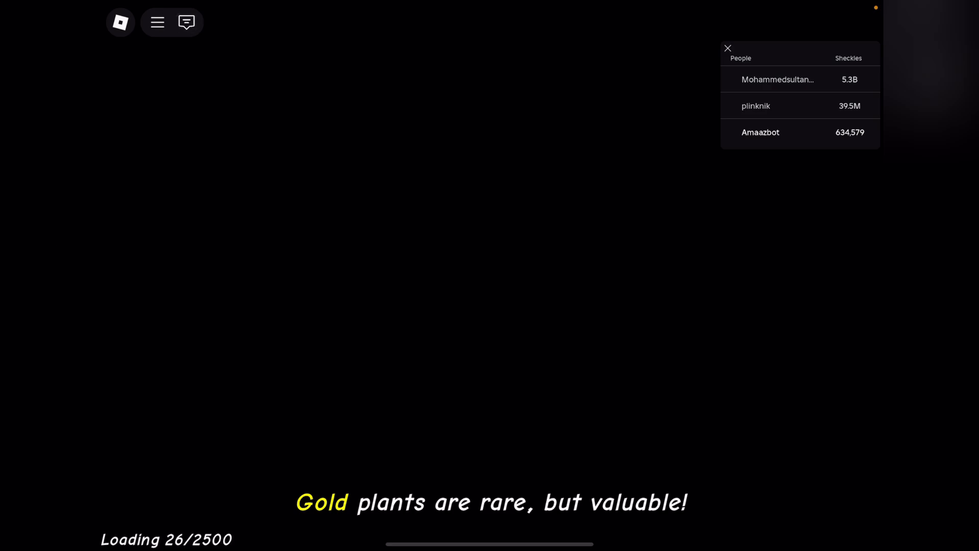